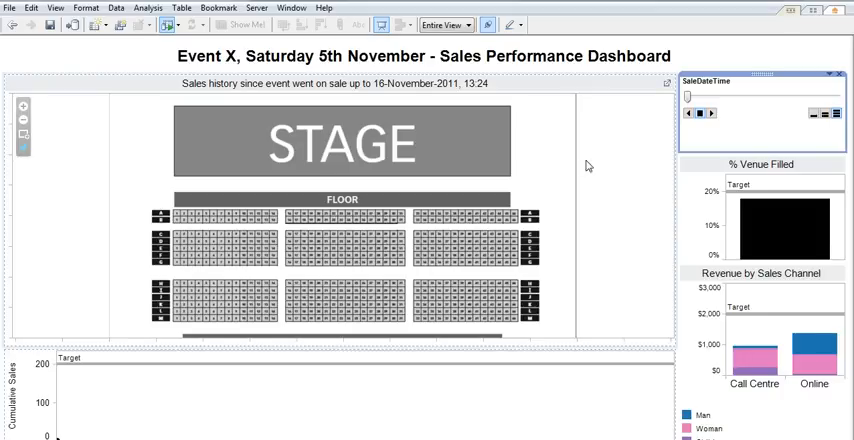
mouse_move(650, 124)
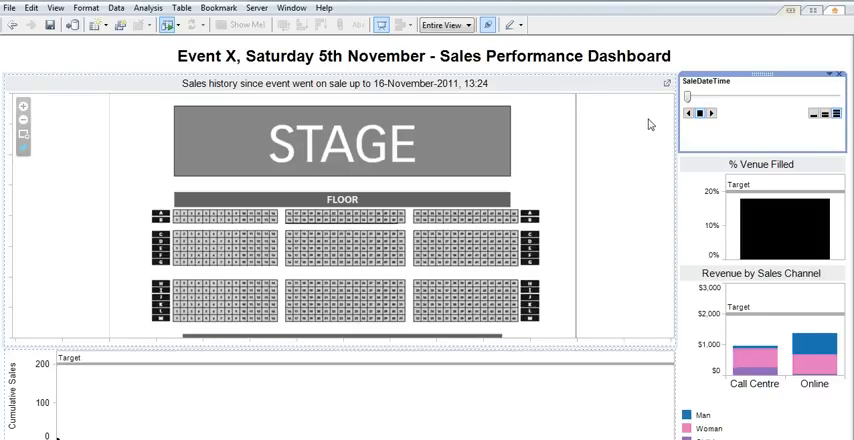
mouse_move(684, 132)
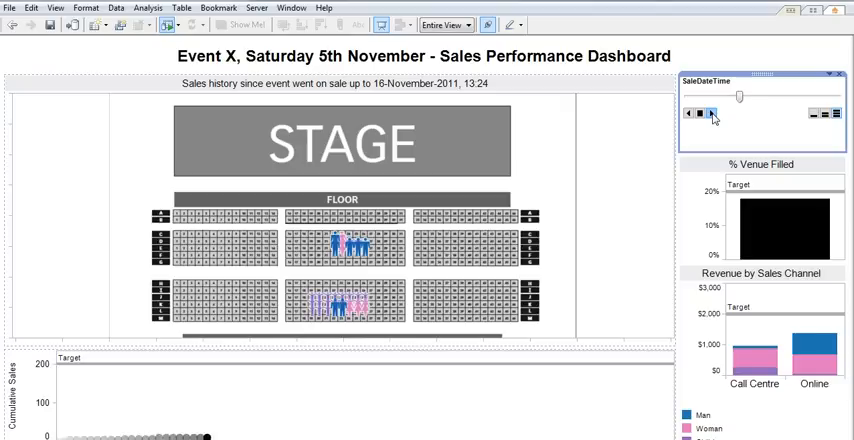
Step: Step the SalesDateTime page control forward twice through the sales history
click(712, 112)
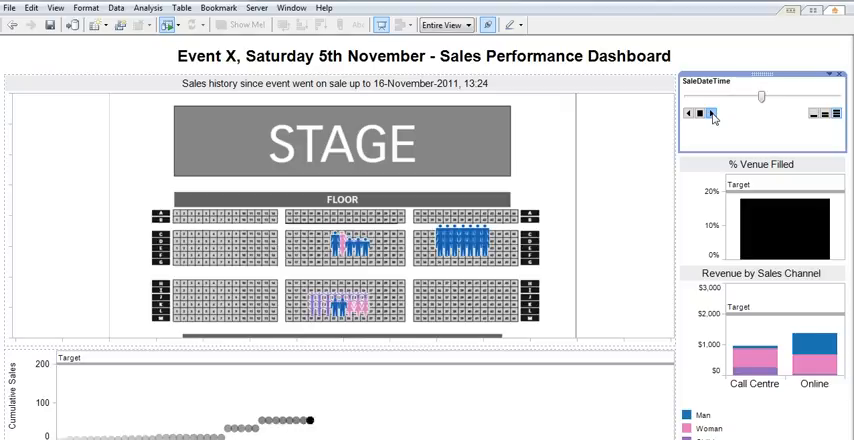
click(708, 114)
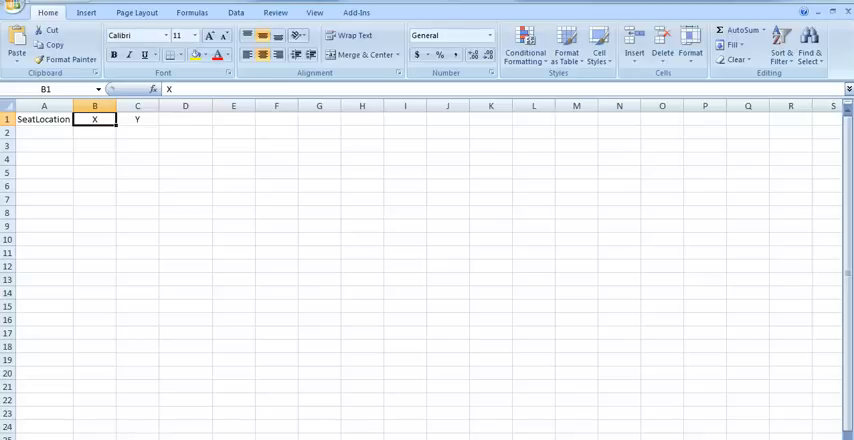
click(44, 120)
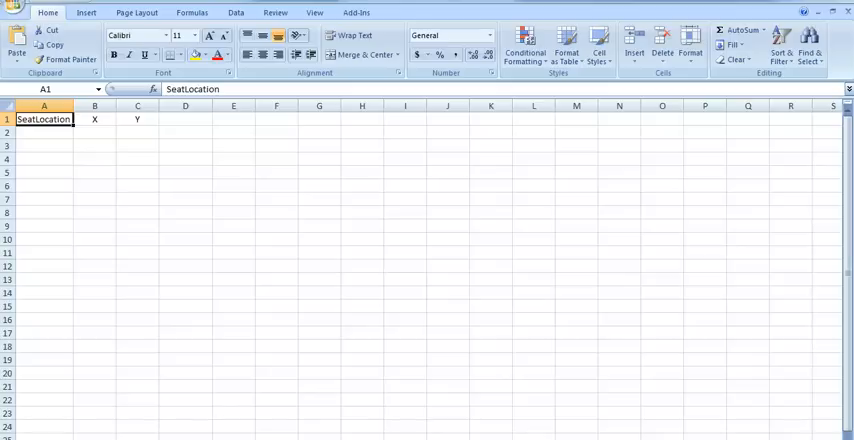
click(94, 120)
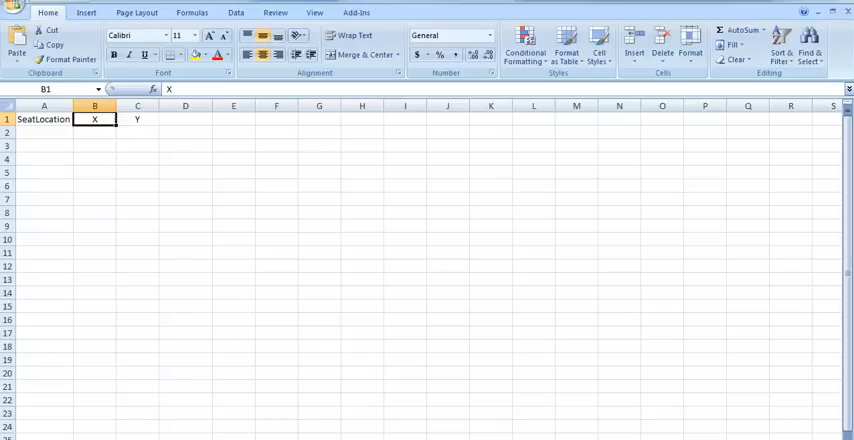
click(136, 120)
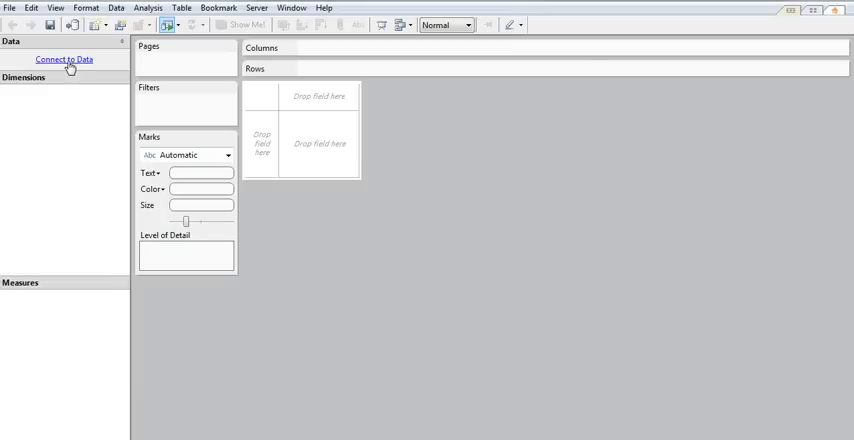
Step: Connect to the Seat Location Data Excel workbook as the data source
click(64, 60)
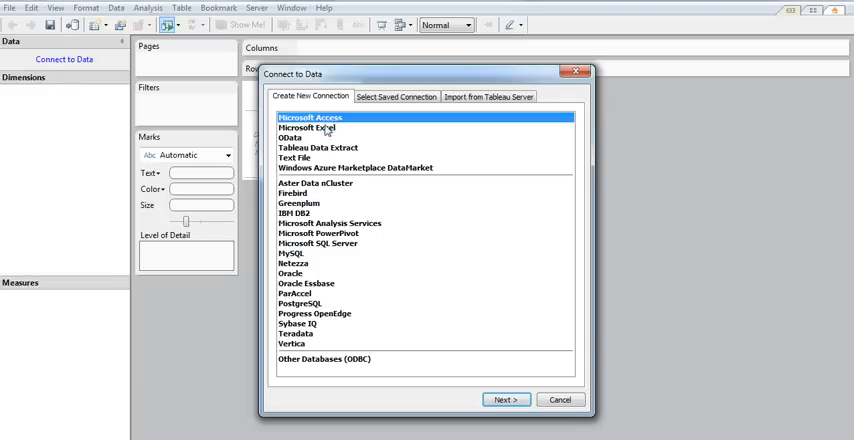
click(506, 400)
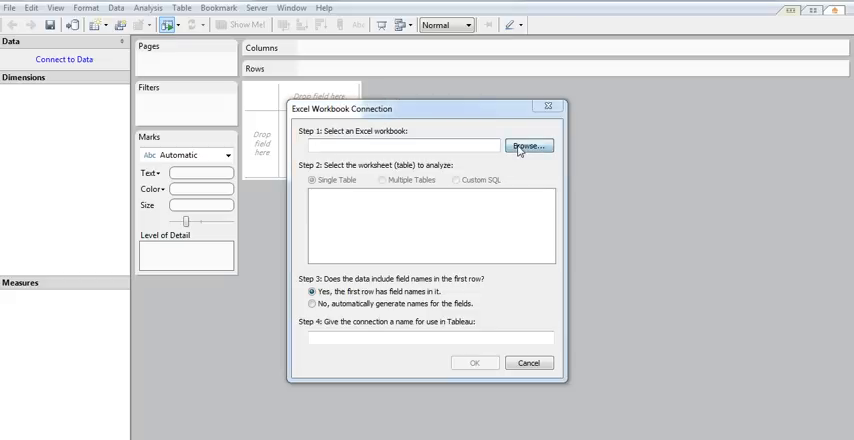
click(528, 146)
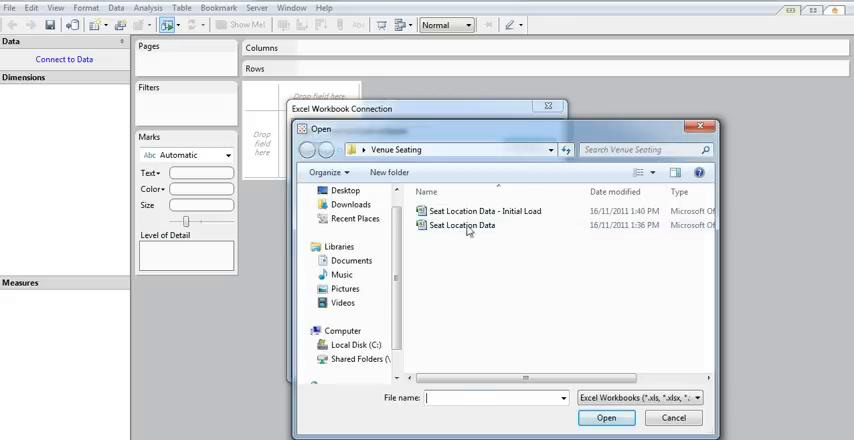
click(672, 416)
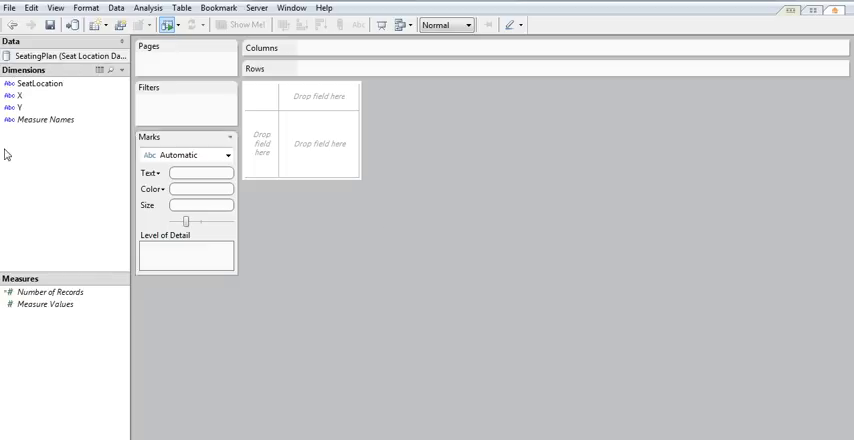
mouse_move(20, 132)
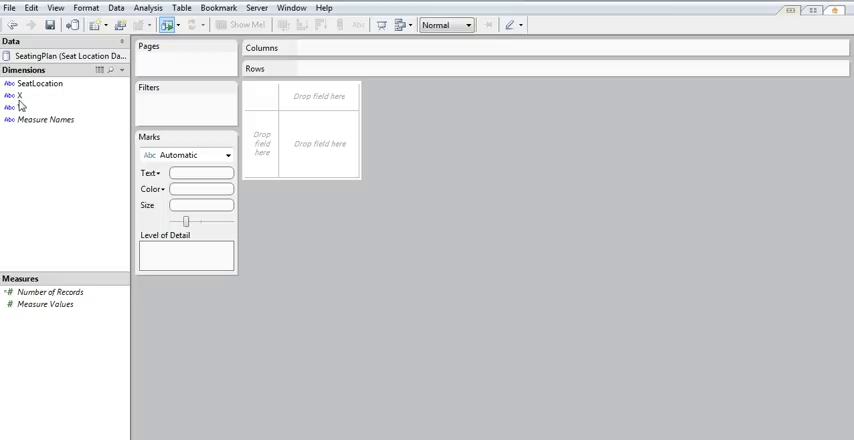
mouse_move(20, 108)
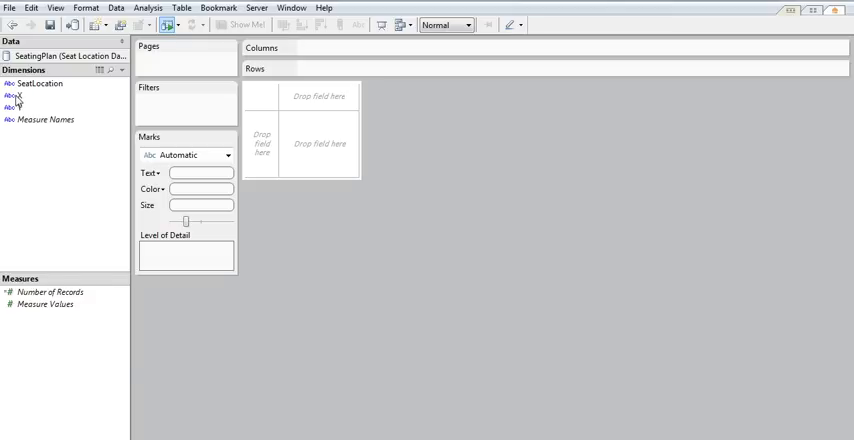
Step: Convert the X and Y dimensions to measures
right_click(14, 96)
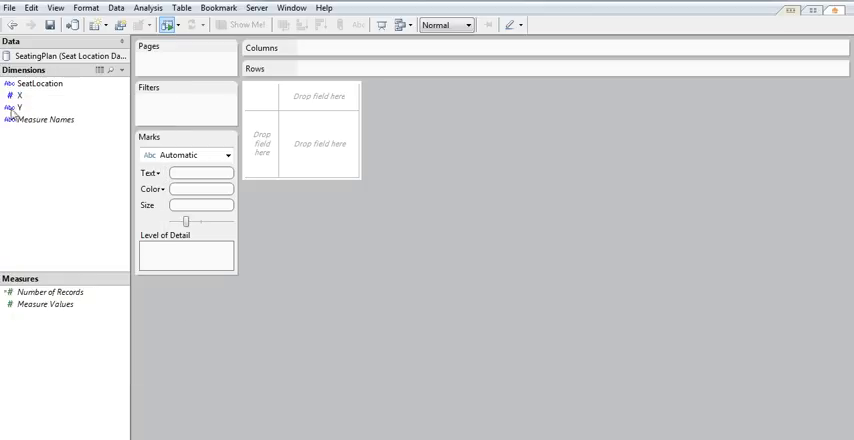
right_click(16, 108)
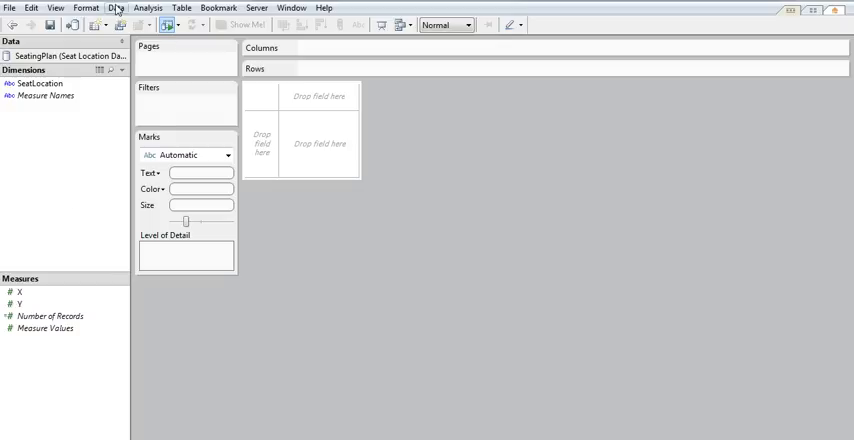
mouse_move(112, 12)
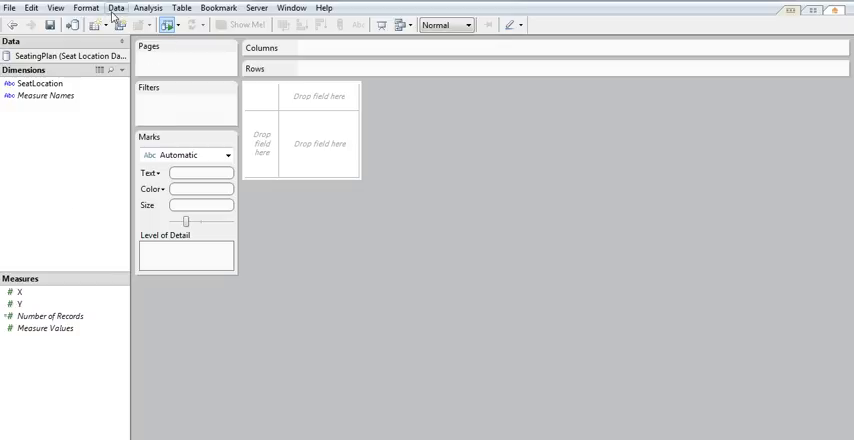
Step: Add the seating-plan picture as a new background image via Data > Background Images
click(116, 8)
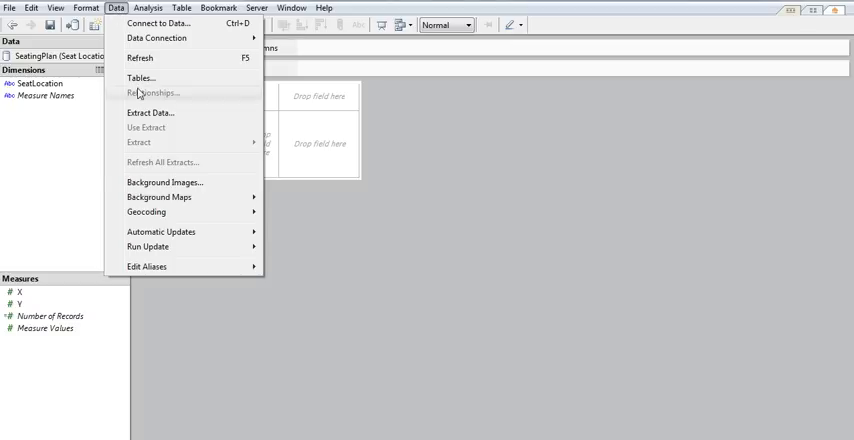
click(164, 182)
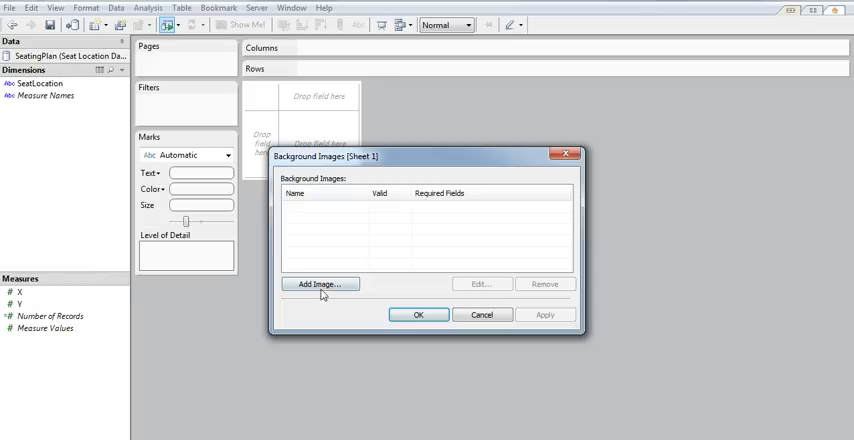
click(320, 284)
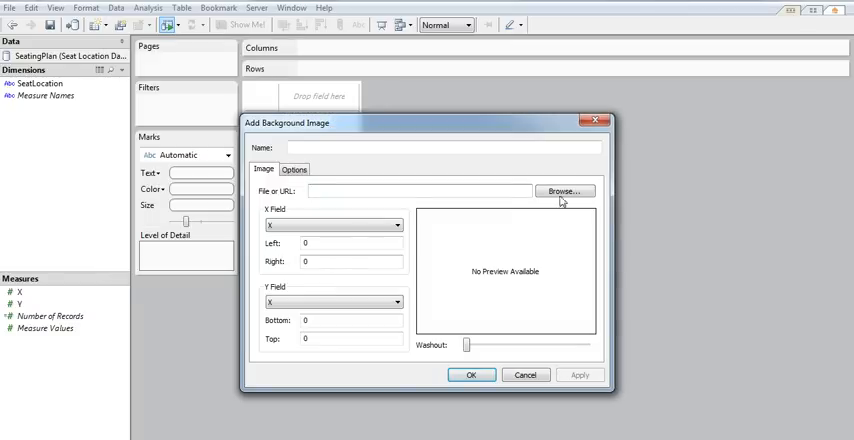
click(564, 192)
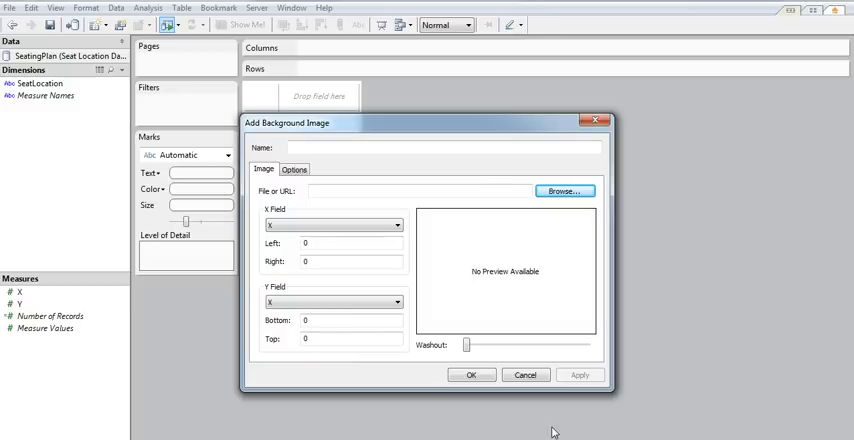
click(564, 190)
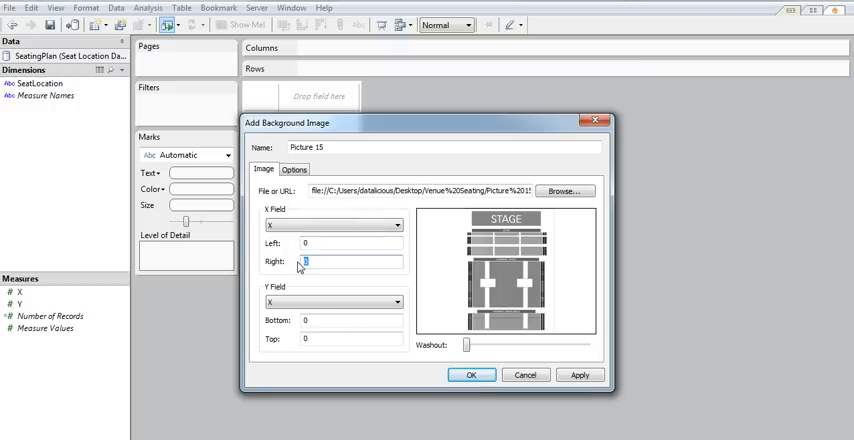
Step: Map the image to X right 200 and Y top 400 and confirm
text(200)
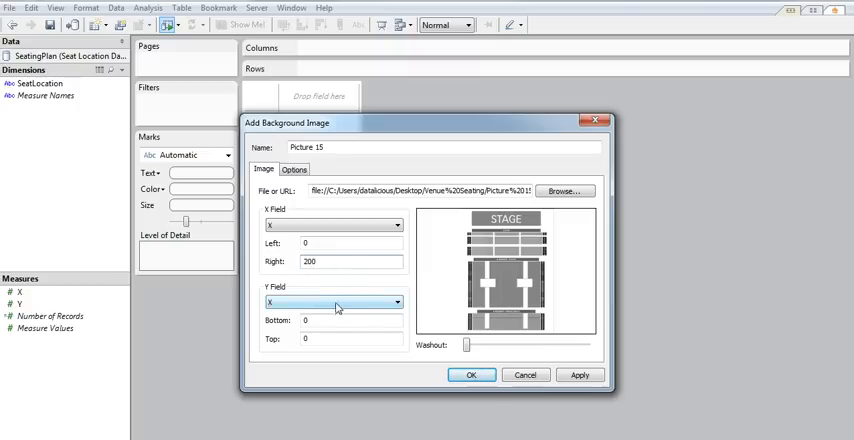
click(332, 302)
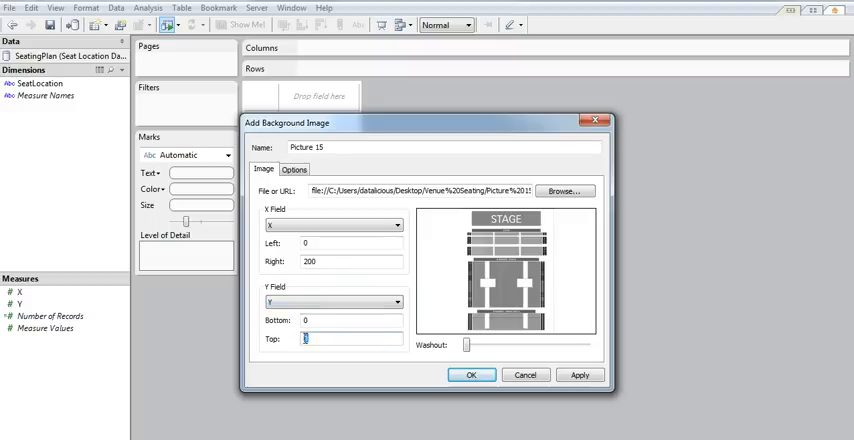
text(400)
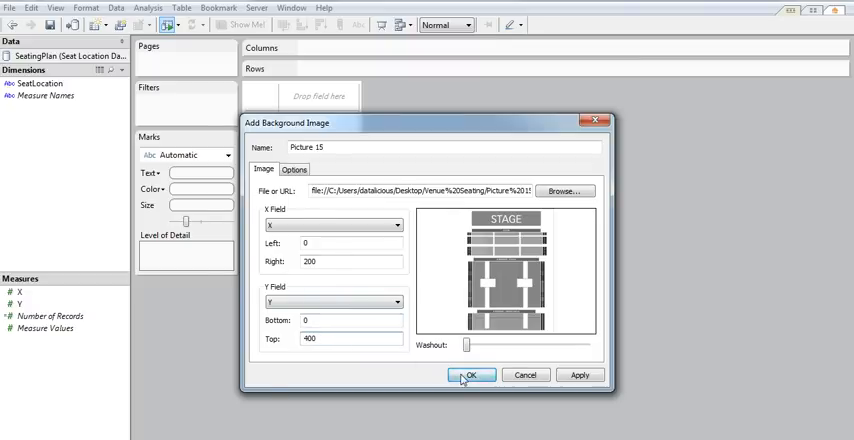
click(470, 376)
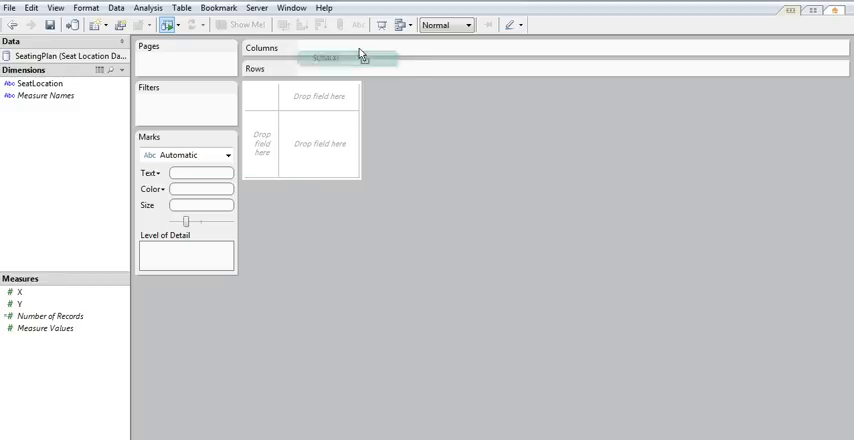
Step: Place SUM(X) on Columns and Y on Rows
drag(30, 292, 350, 48)
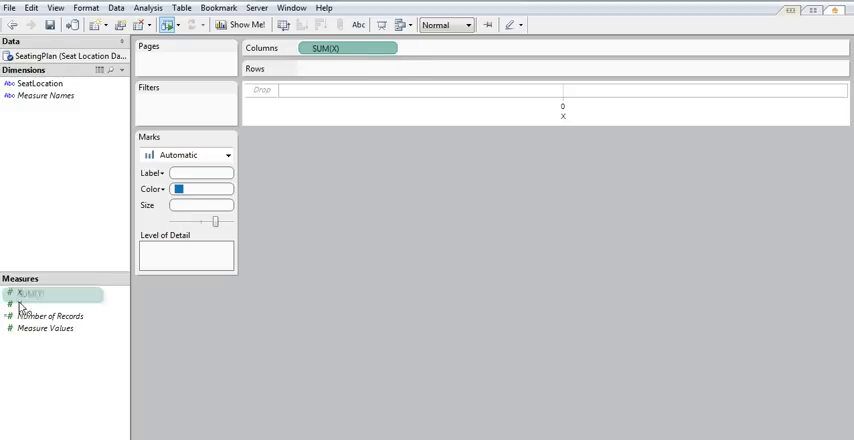
drag(30, 304, 330, 68)
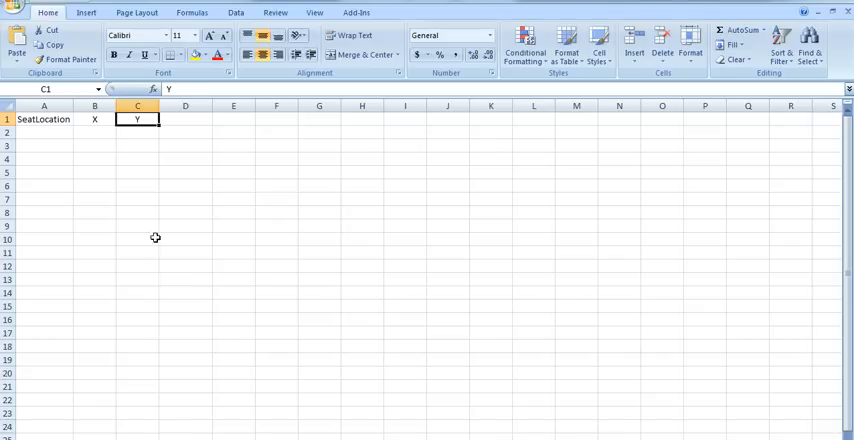
Step: Enter a Dummy seat in A2 with X value 0 in B2
click(44, 132)
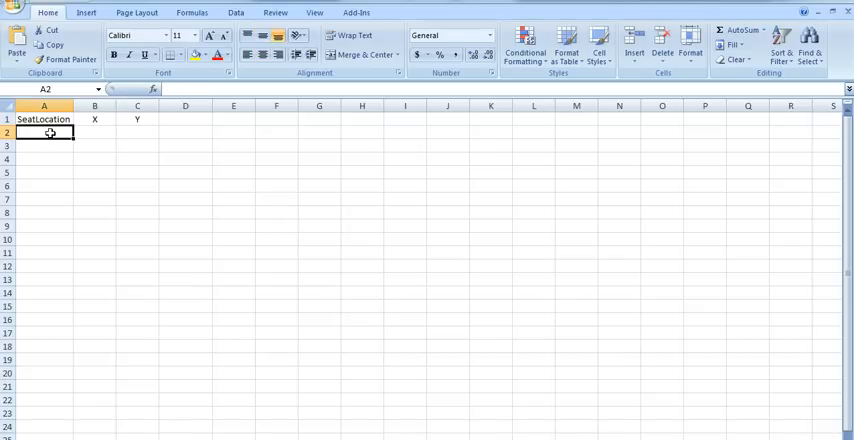
text(Dummy)
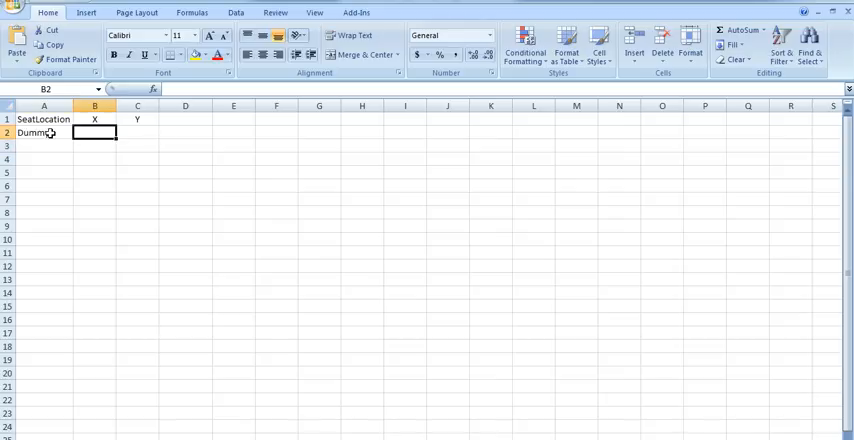
text(0)
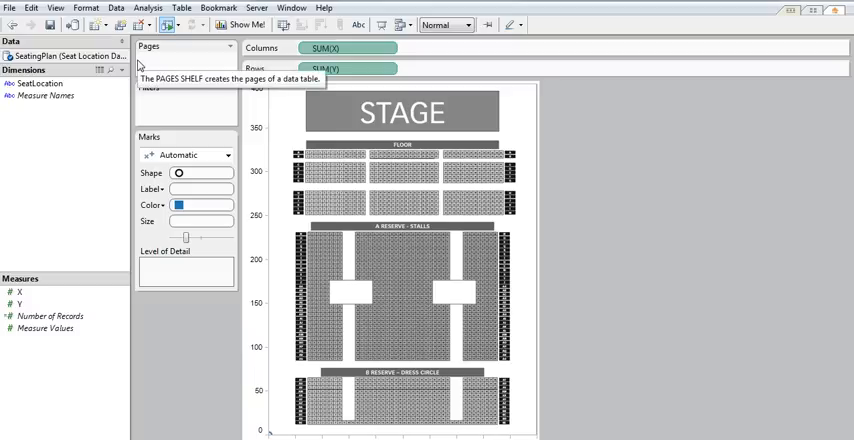
mouse_move(276, 390)
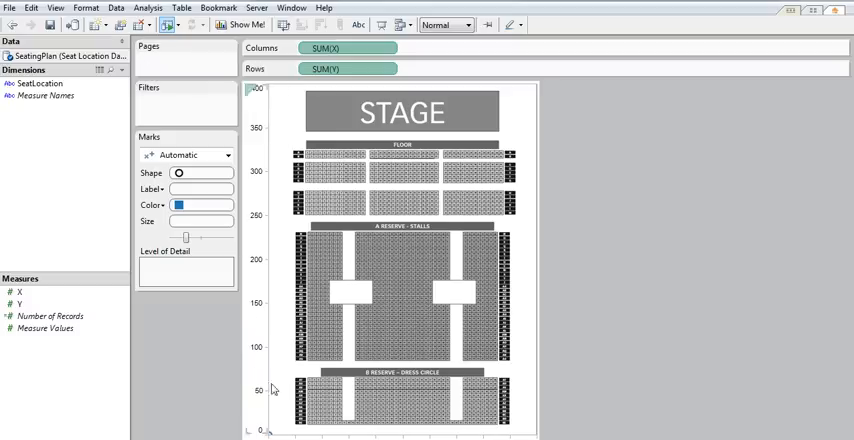